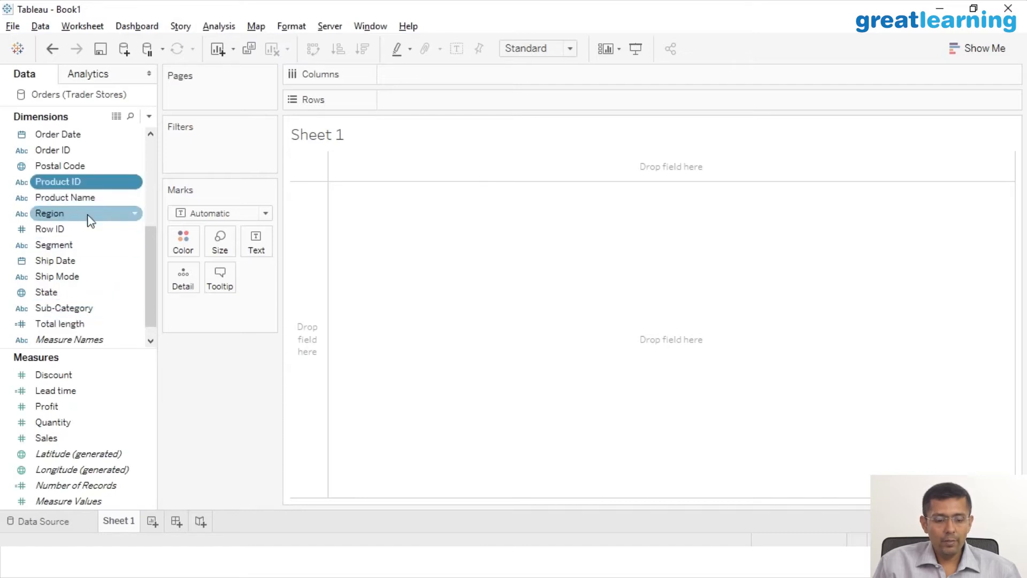
Step: Chart total sales for each customer name as horizontal bars
{"action": "scroll", "scroll_direction": "up", "scroll_amount": 3}
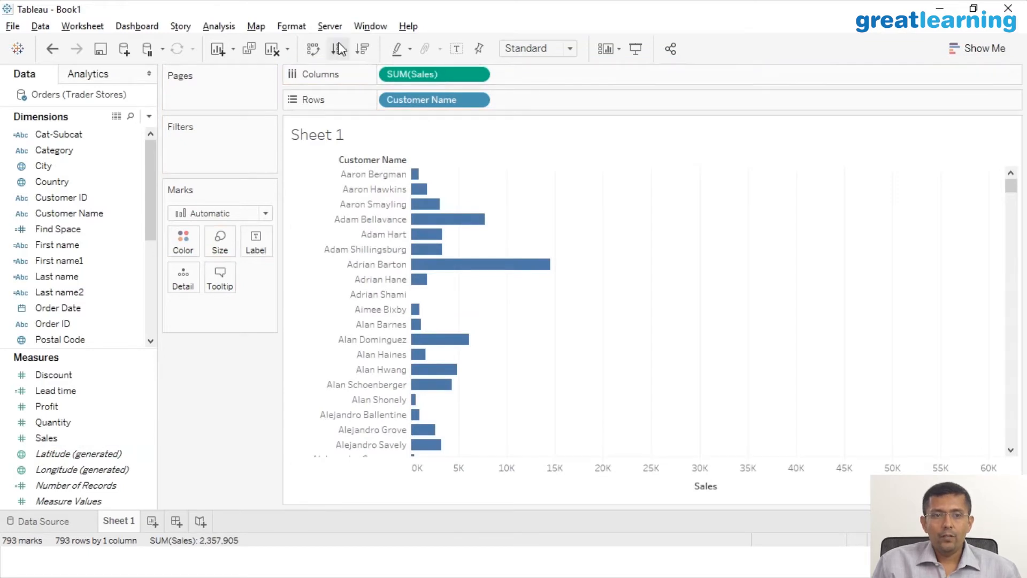
{"action": "left_click", "coordinate": [218, 26]}
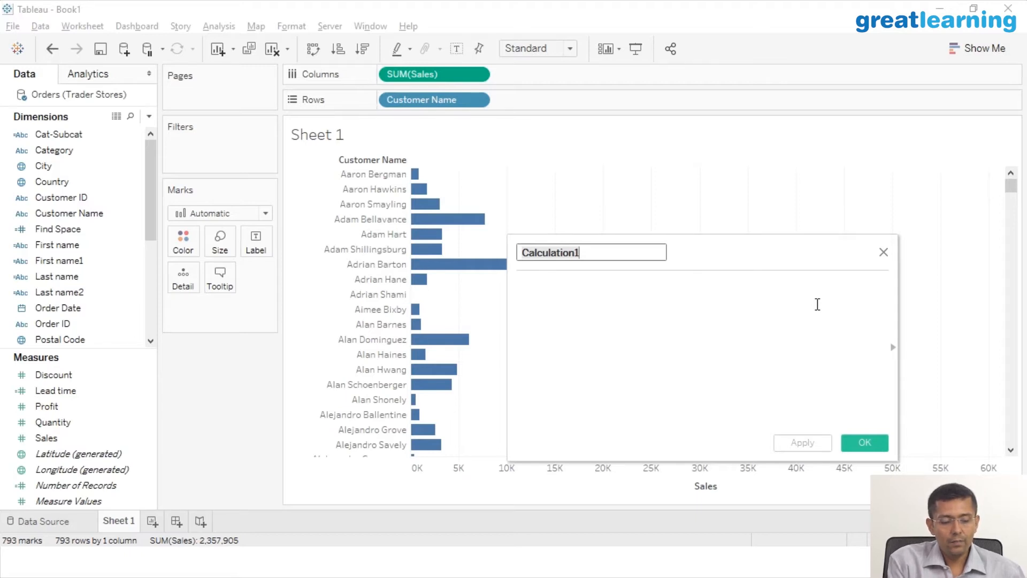
Step: Name the calculated field and enter the condition IF SUM([Sales]) >= 10000
{"action": "type", "text": "To"}
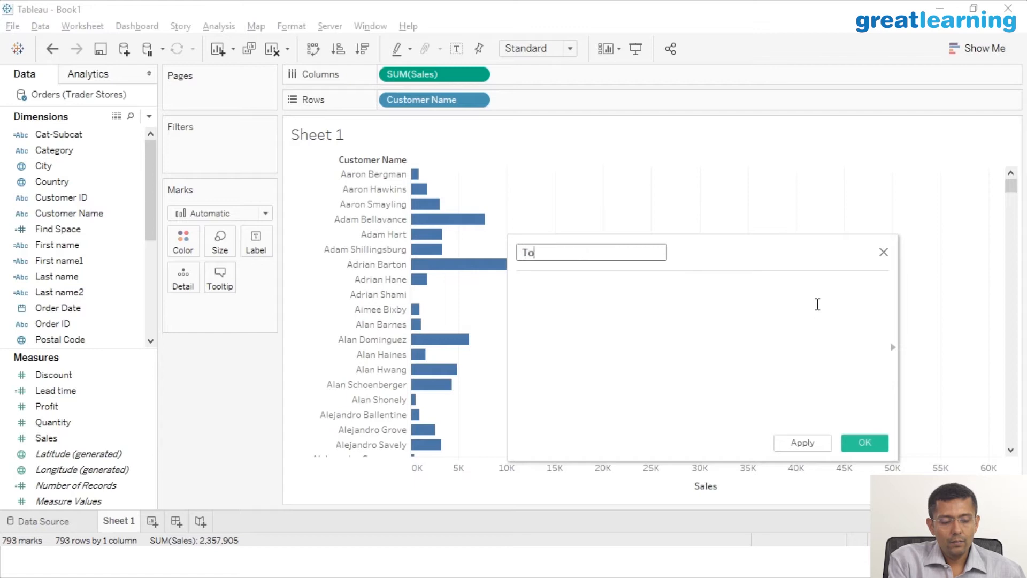
{"action": "type", "text": "p Sa"}
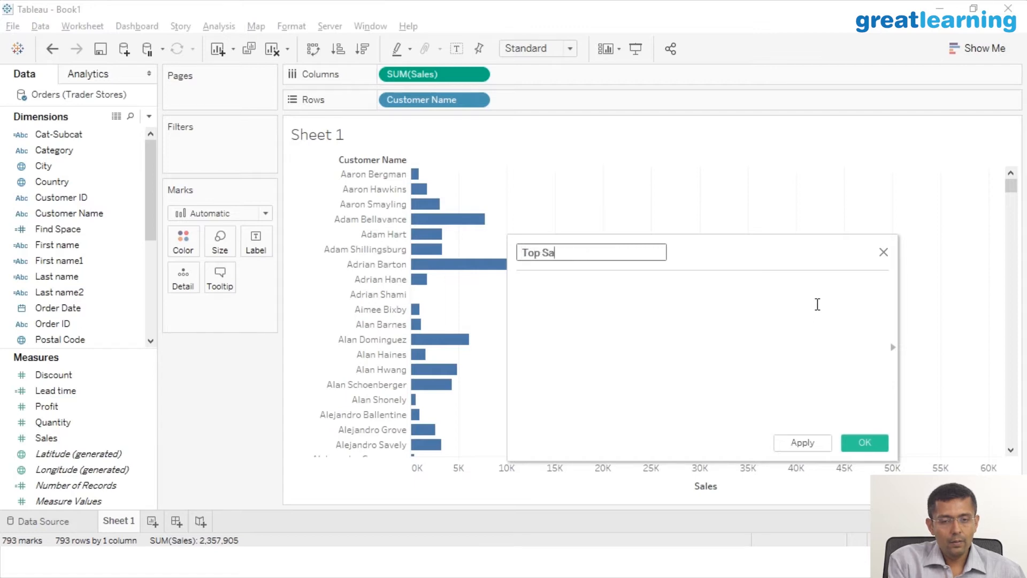
{"action": "type", "text": "les"}
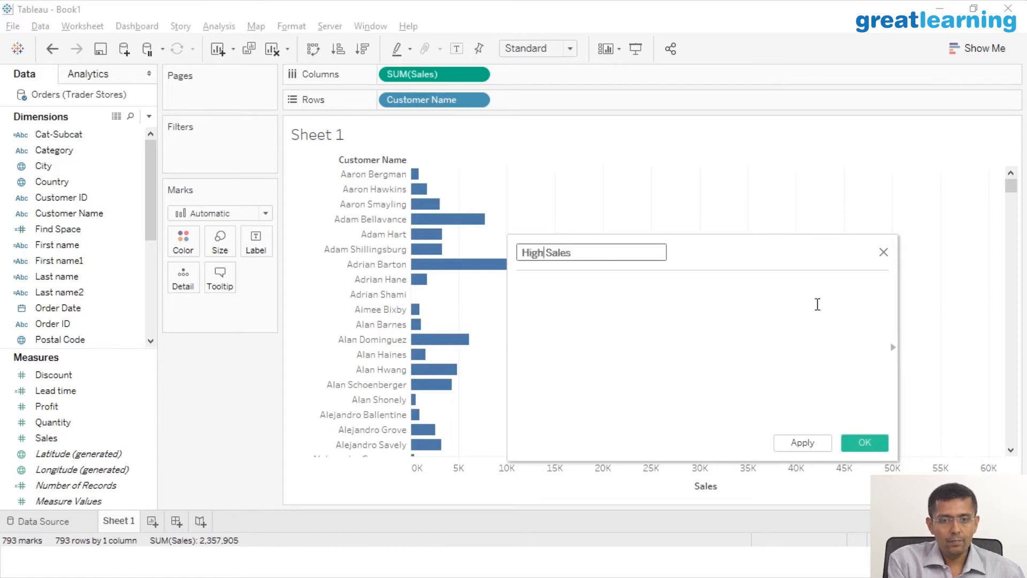
{"action": "type", "text": "if"}
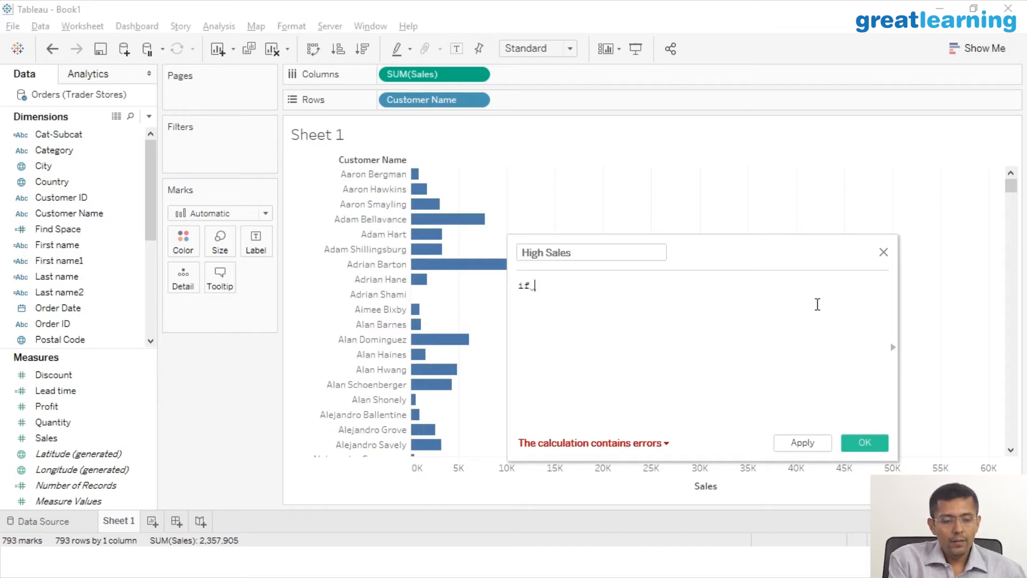
{"action": "type", "text": "sum"}
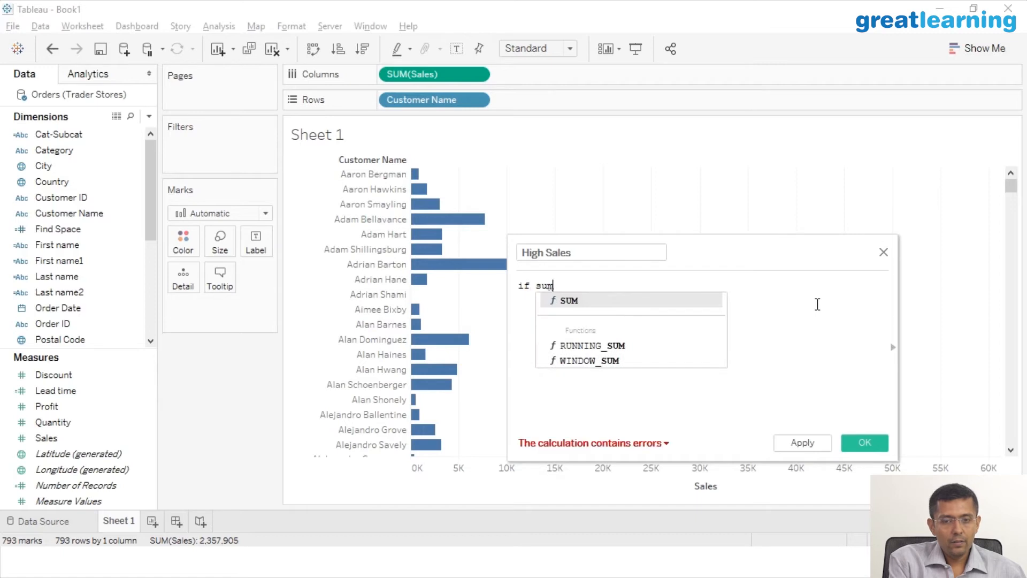
{"action": "left_click", "coordinate": [566, 300]}
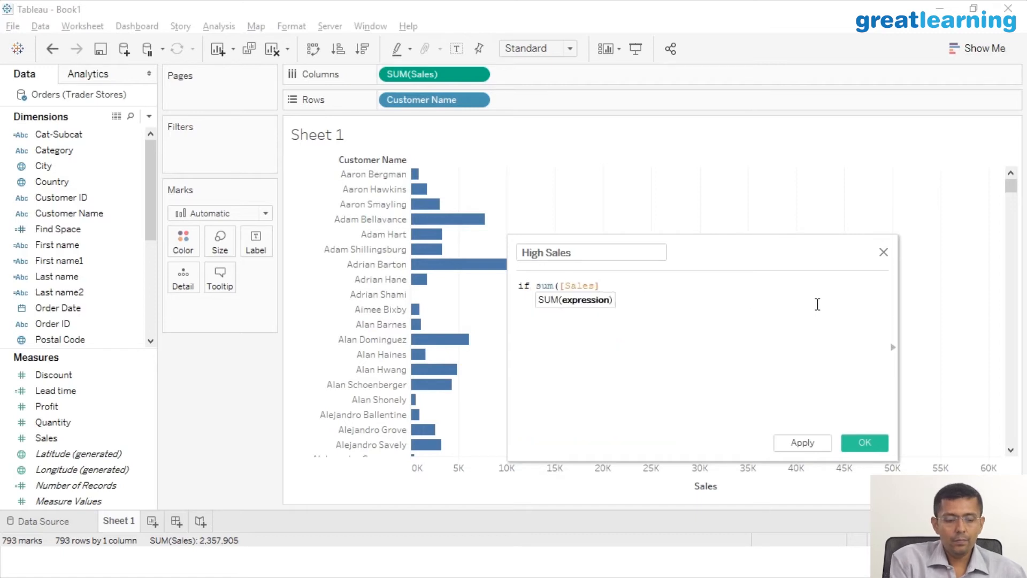
{"action": "type", "text": ")"}
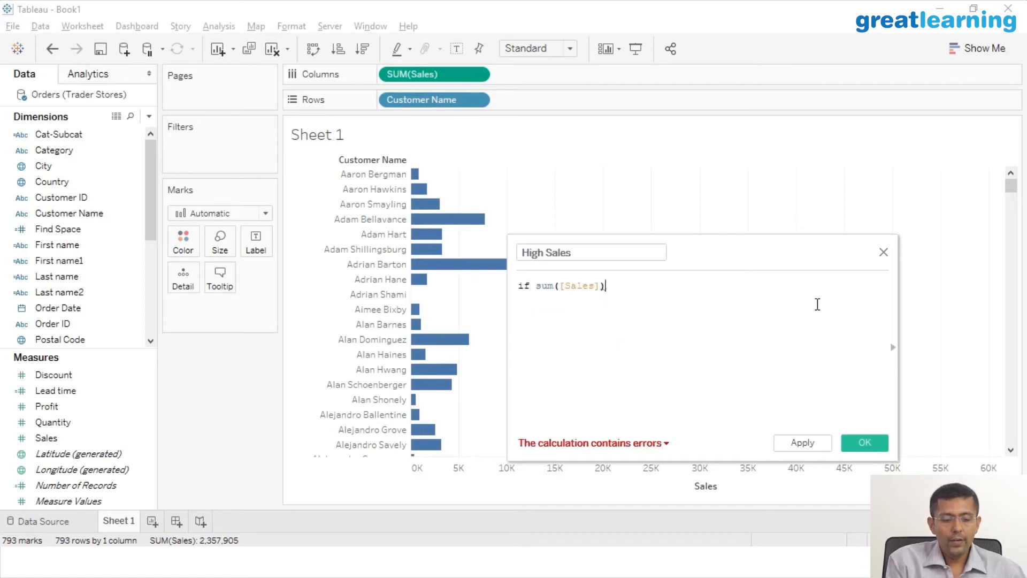
{"action": "type", "text": ">="}
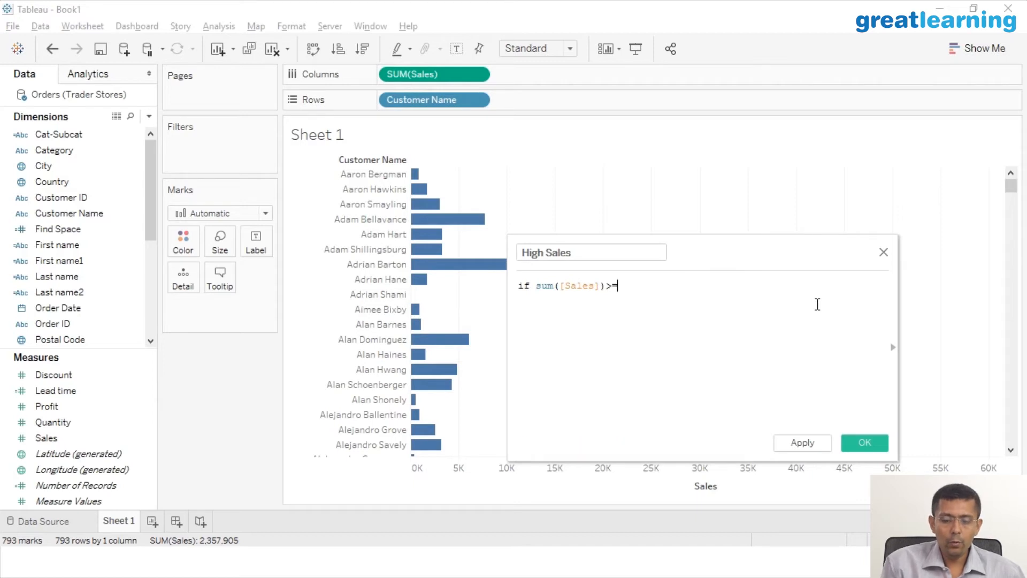
{"action": "type", "text": "100"}
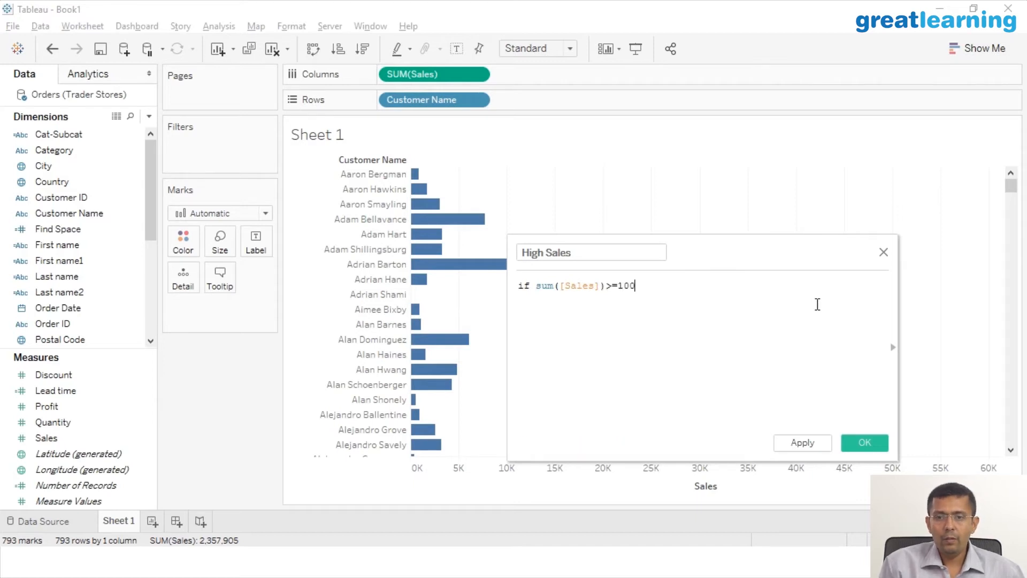
{"action": "type", "text": "00"}
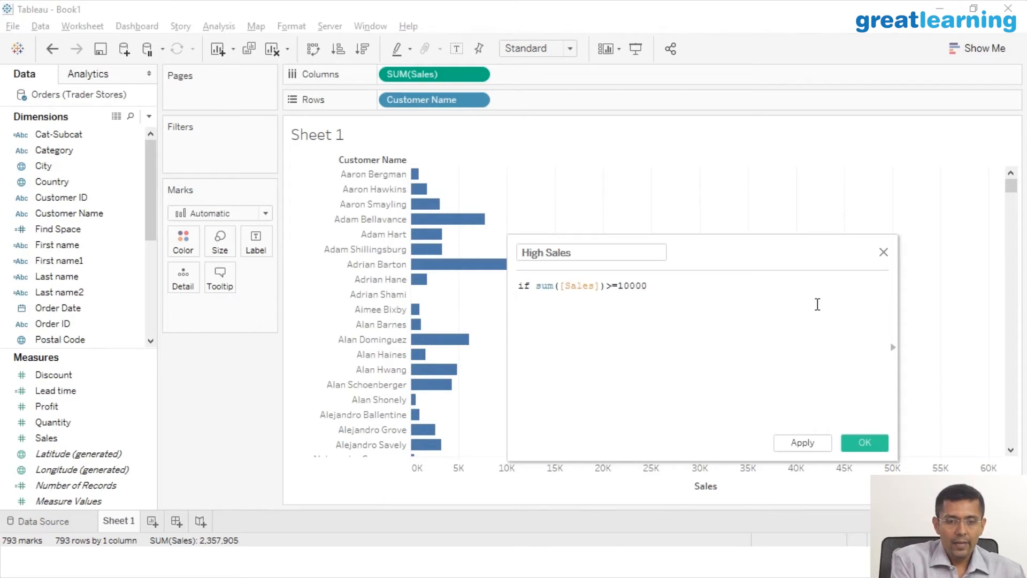
Step: Finish the formula with THEN "High value" ELSE "Low value" END and validate it
{"action": "type", "text": "then \""}
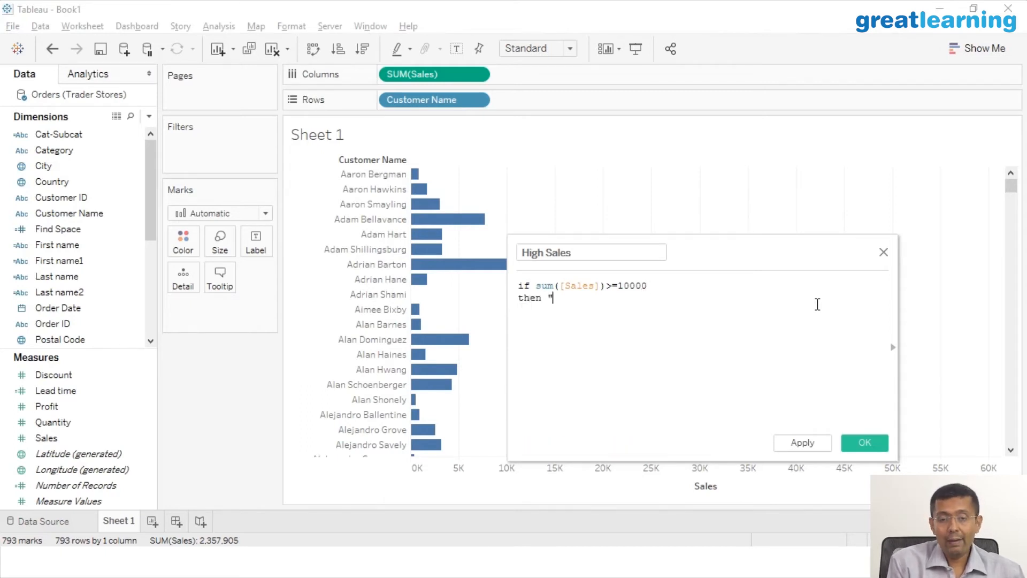
{"action": "type", "text": "Hi"}
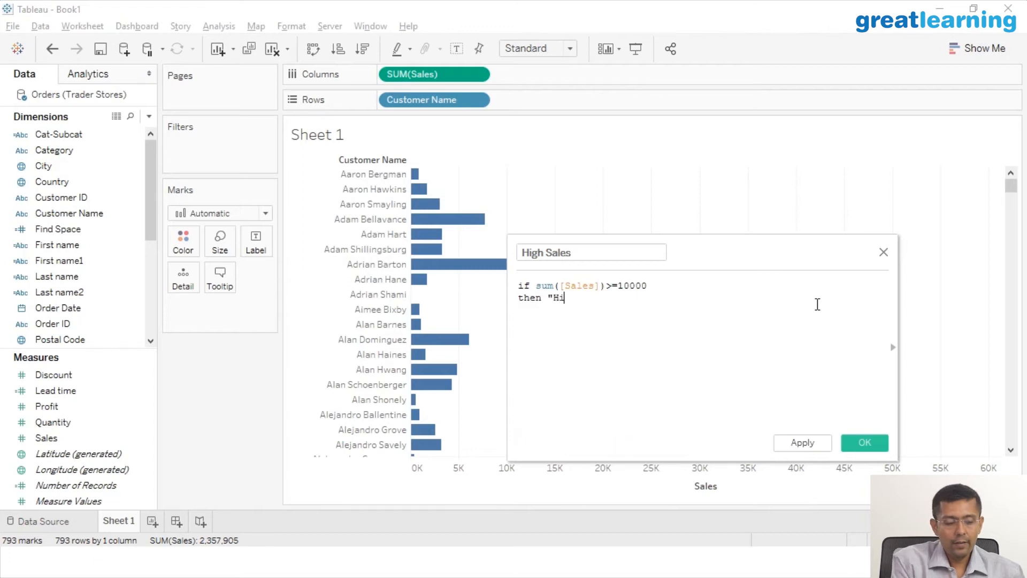
{"action": "type", "text": "gh value"}
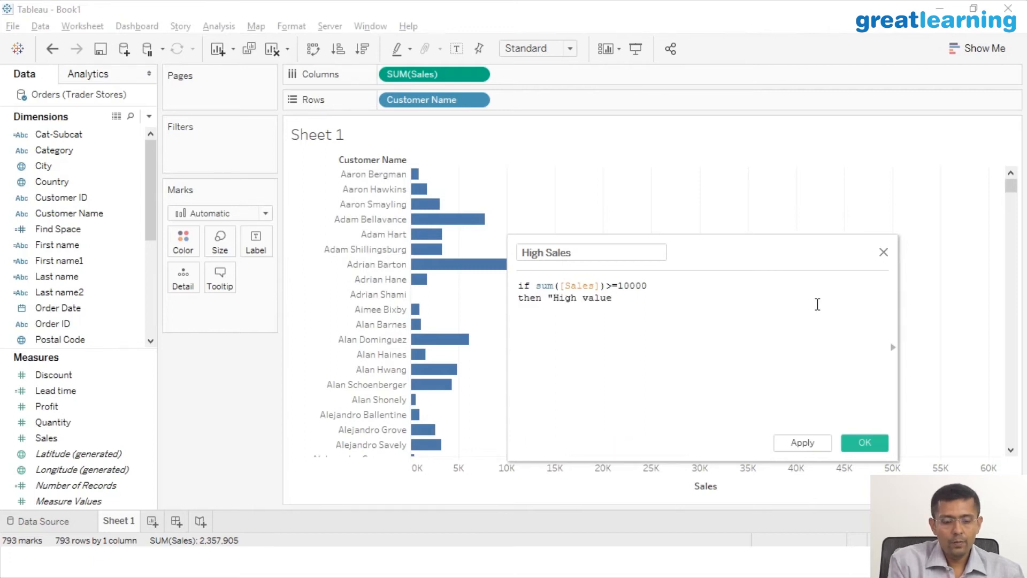
{"action": "type", "text": "\""}
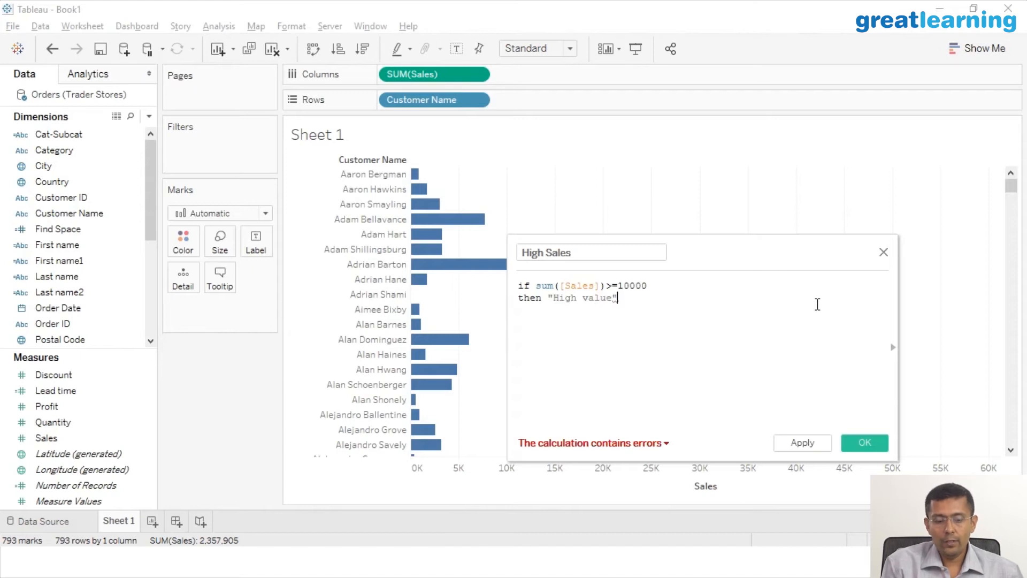
{"action": "key", "text": "Return"}
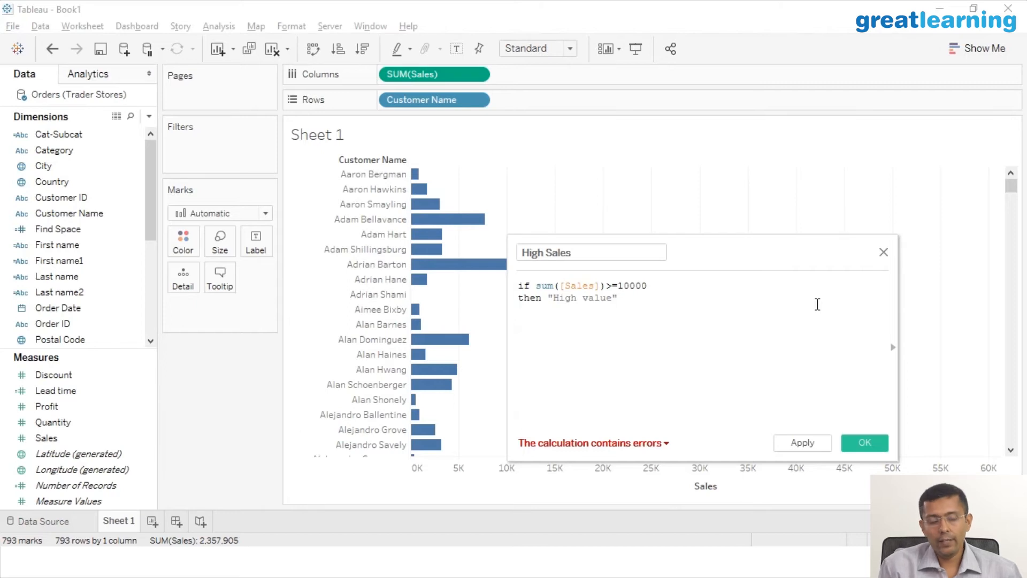
{"action": "type", "text": "else \"L"}
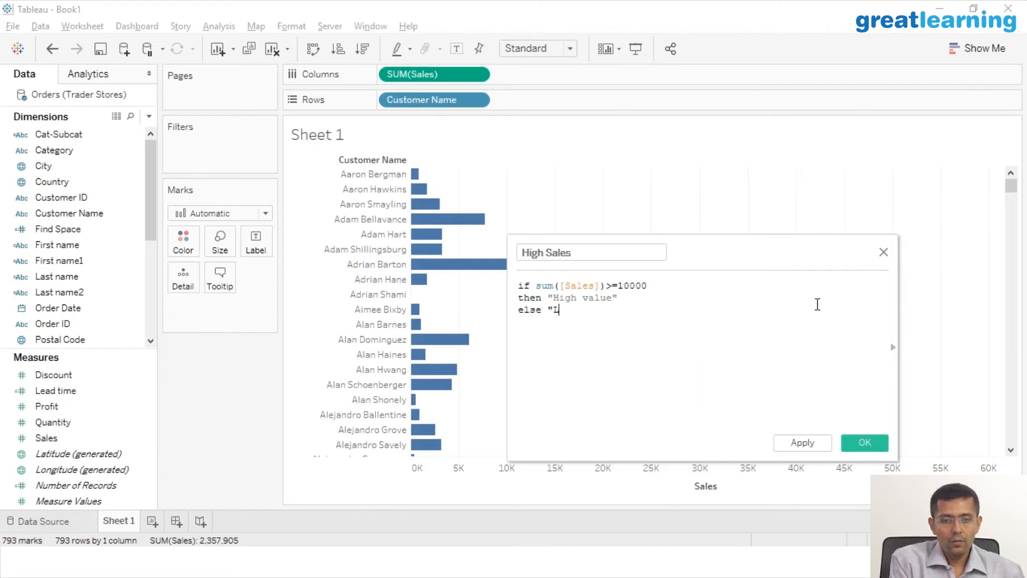
{"action": "type", "text": "ow value\""}
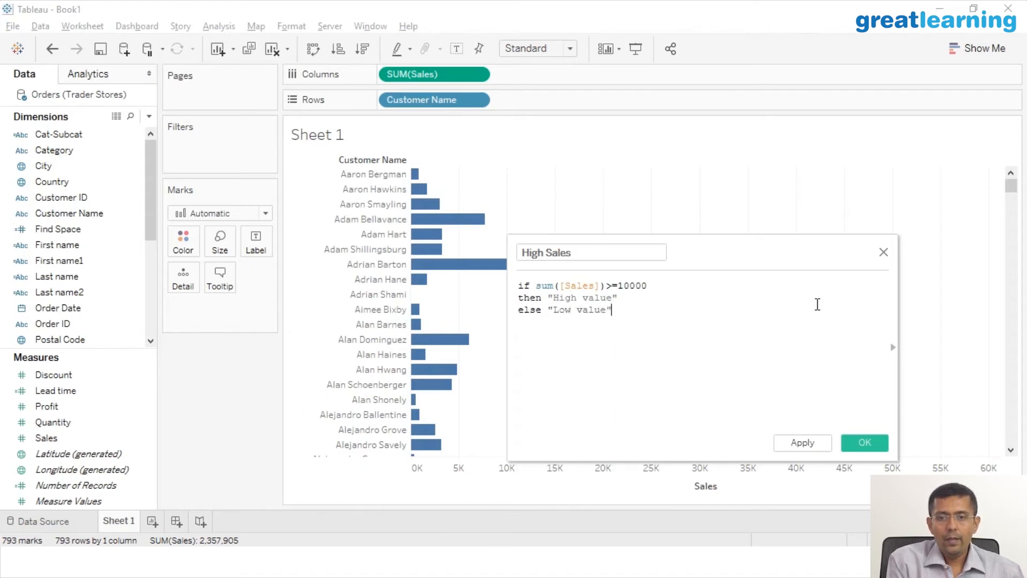
{"action": "type", "text": "end"}
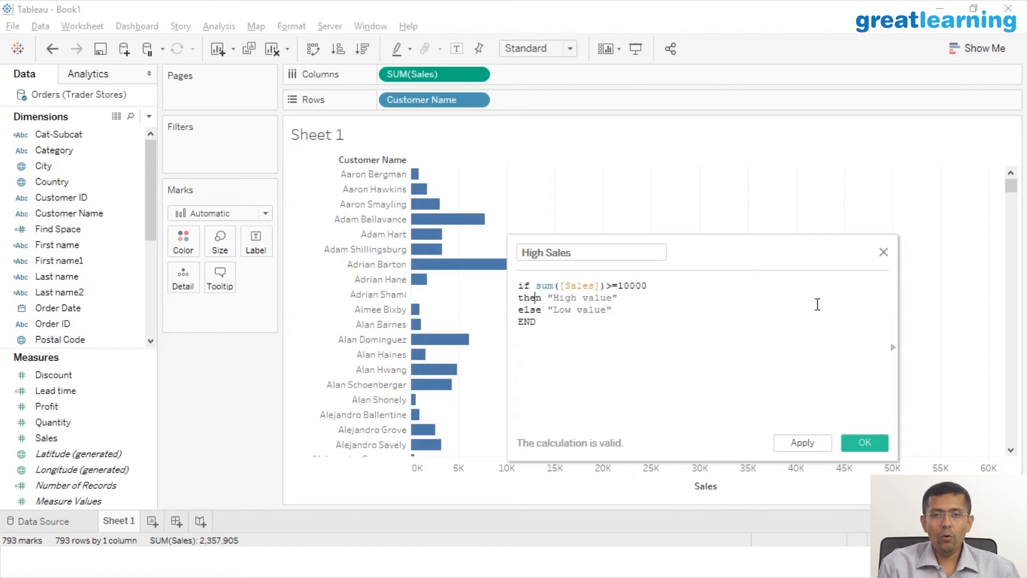
{"action": "left_click", "coordinate": [536, 285]}
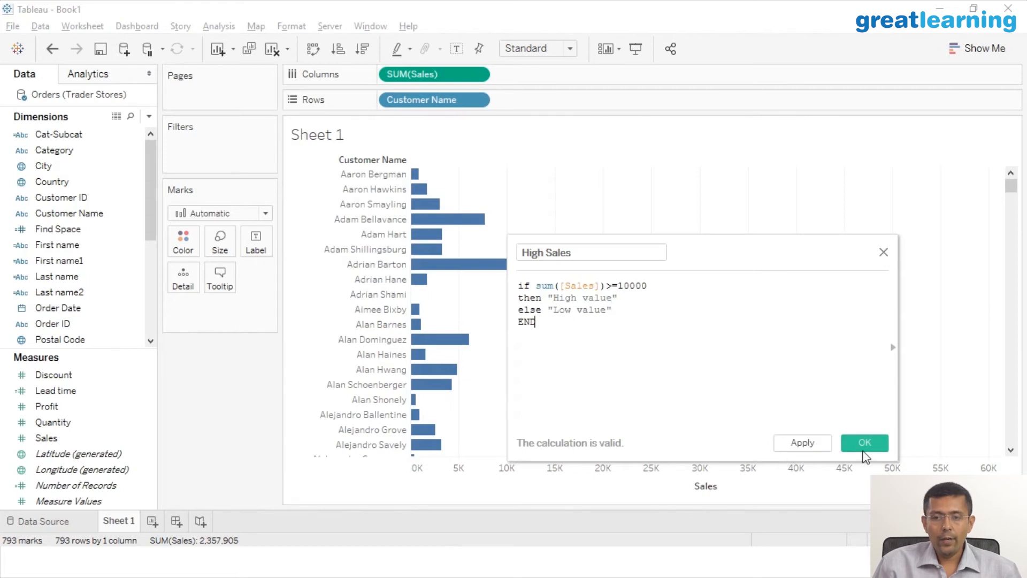
Step: Save High Sales and colour the customer bars by it: High blue, Low orange
{"action": "left_click", "coordinate": [864, 442]}
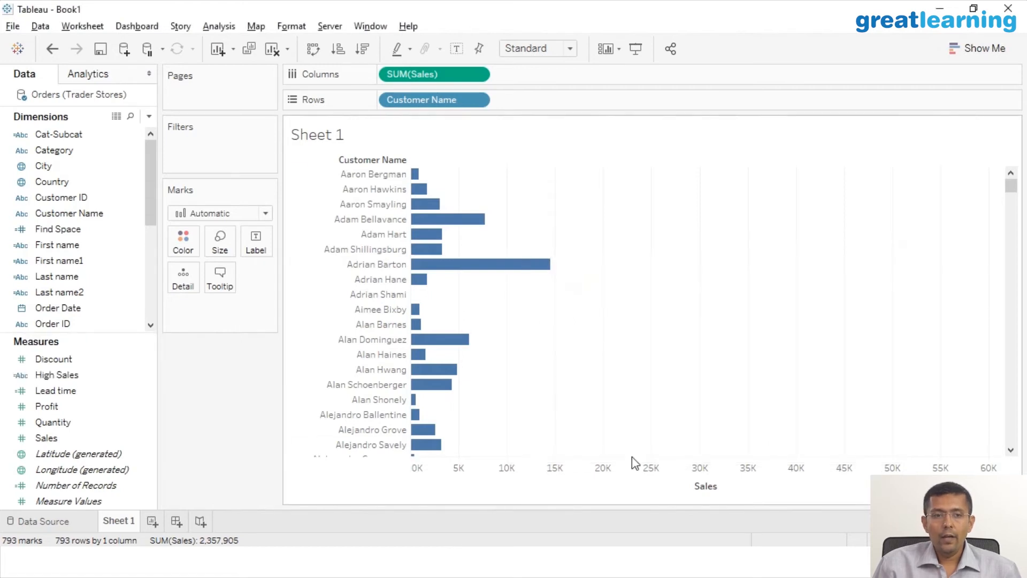
{"action": "left_click", "coordinate": [57, 373]}
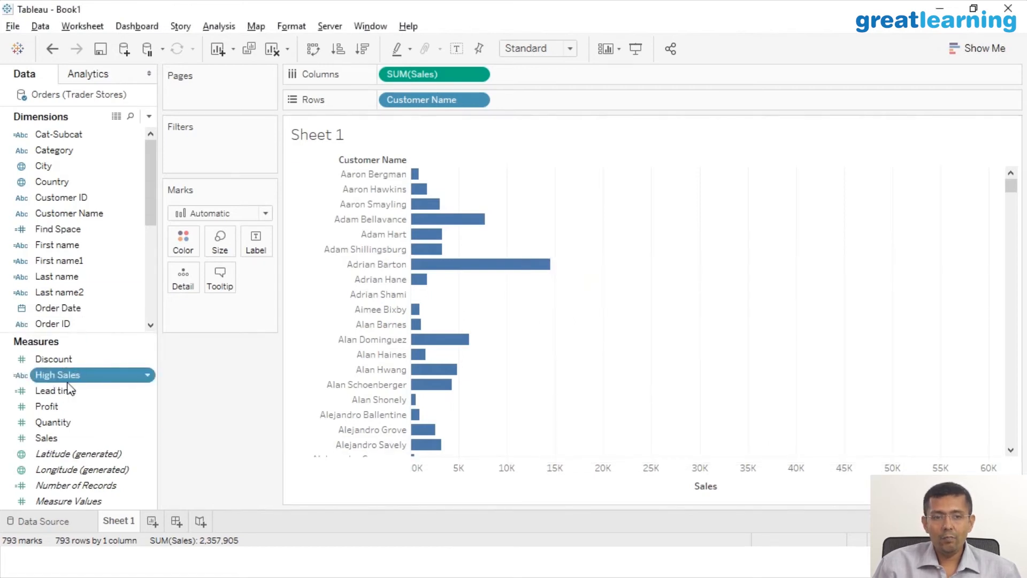
{"action": "mouse_move", "coordinate": [22, 386]}
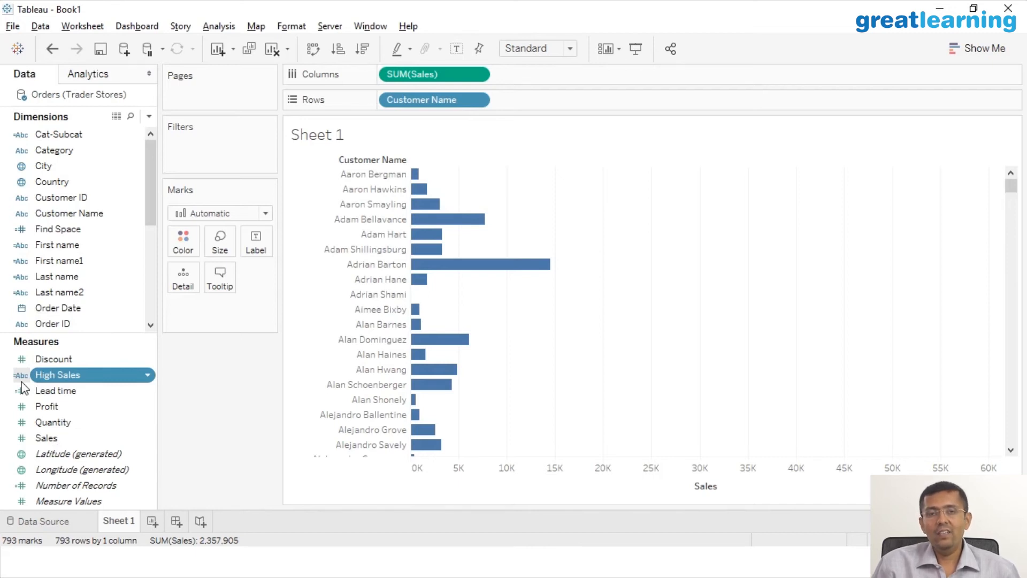
{"action": "mouse_move", "coordinate": [73, 377]}
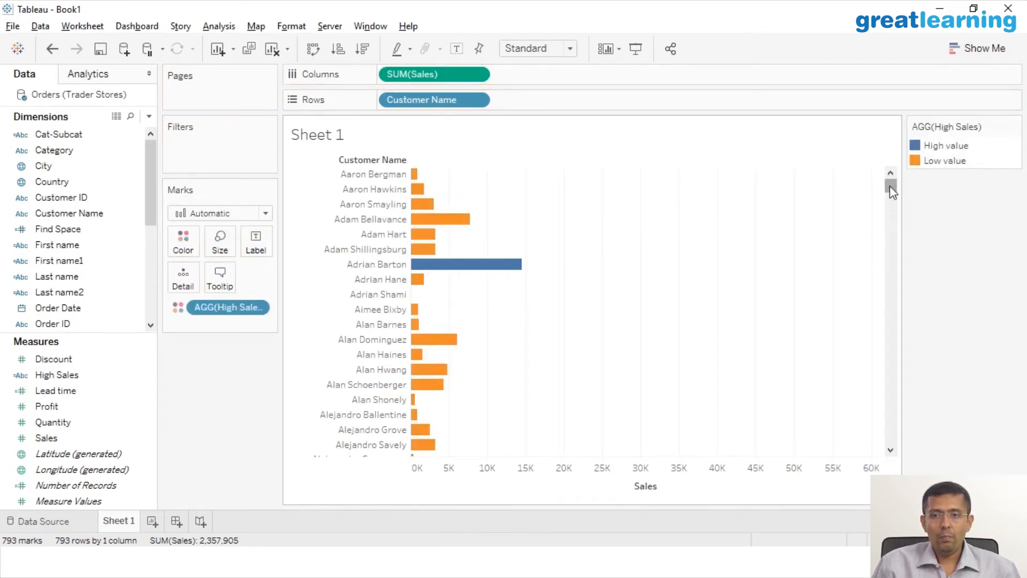
{"action": "mouse_move", "coordinate": [806, 196]}
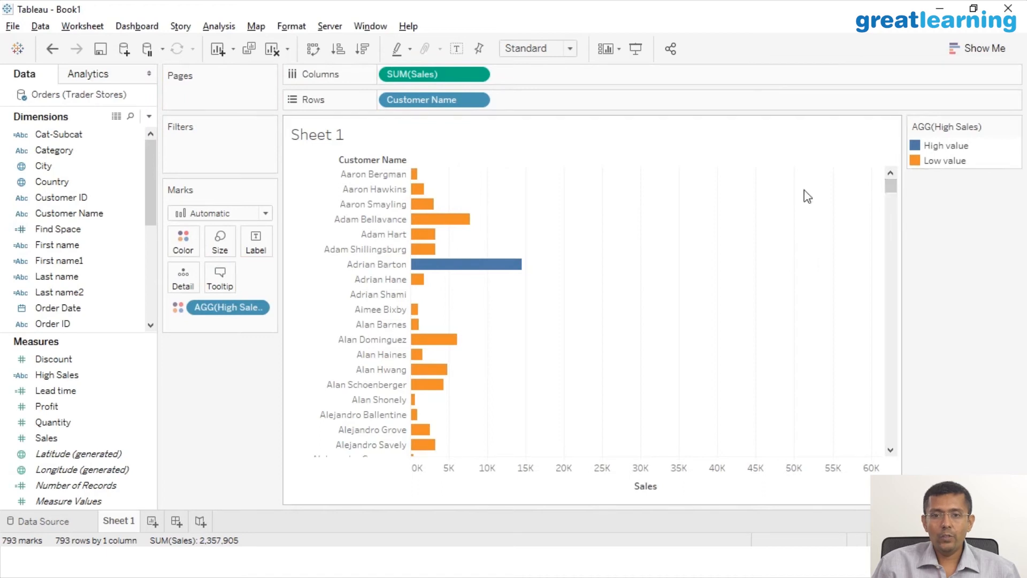
{"action": "mouse_move", "coordinate": [510, 263]}
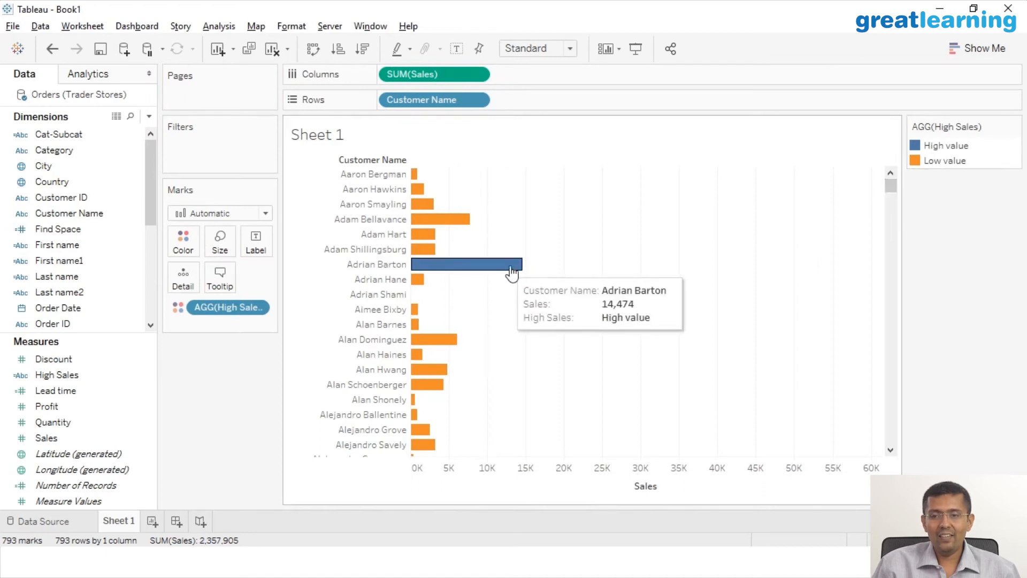
{"action": "mouse_move", "coordinate": [940, 162]}
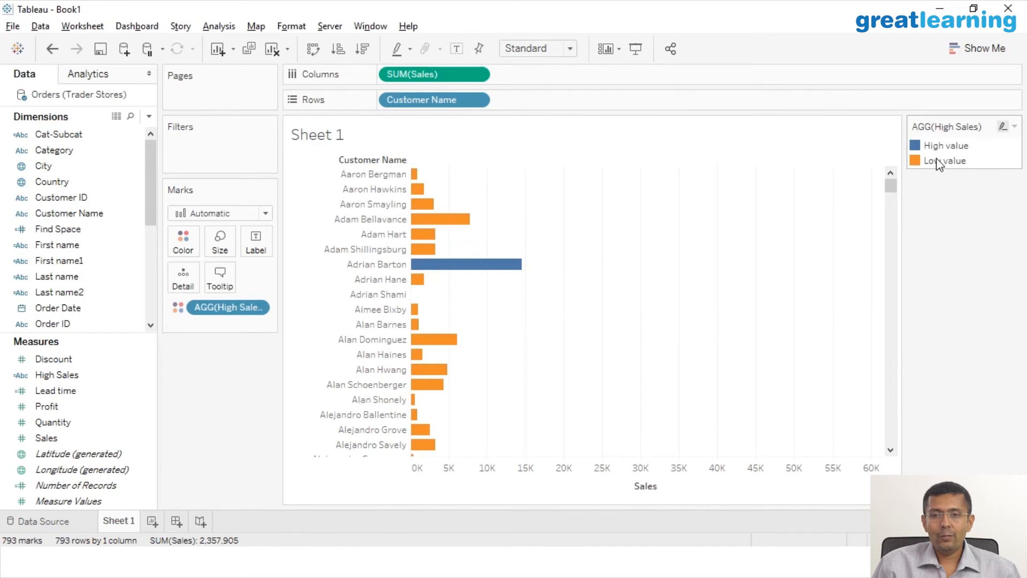
{"action": "mouse_move", "coordinate": [888, 215]}
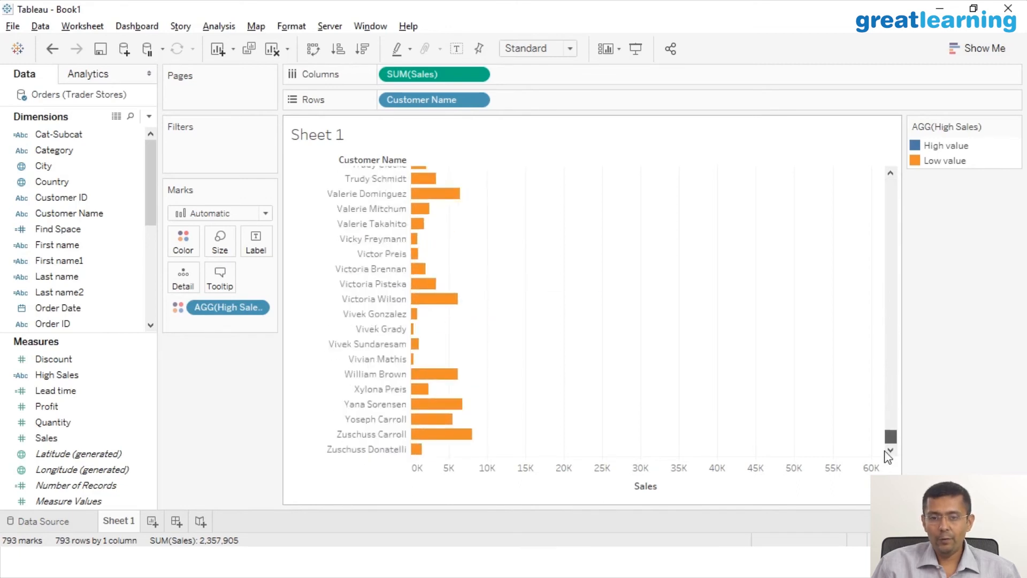
{"action": "scroll", "scroll_direction": "up", "scroll_amount": 3}
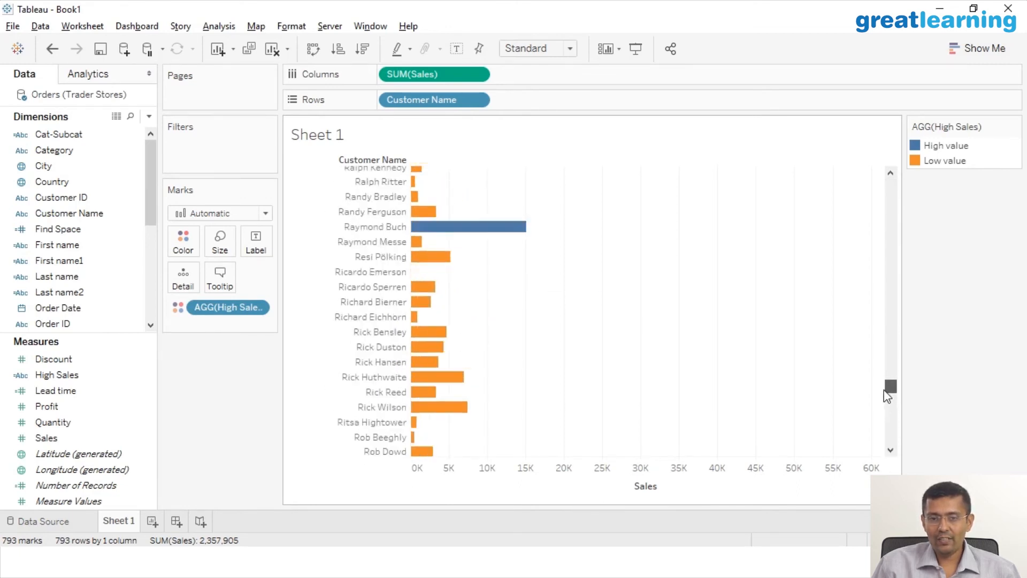
{"action": "left_click", "coordinate": [362, 49]}
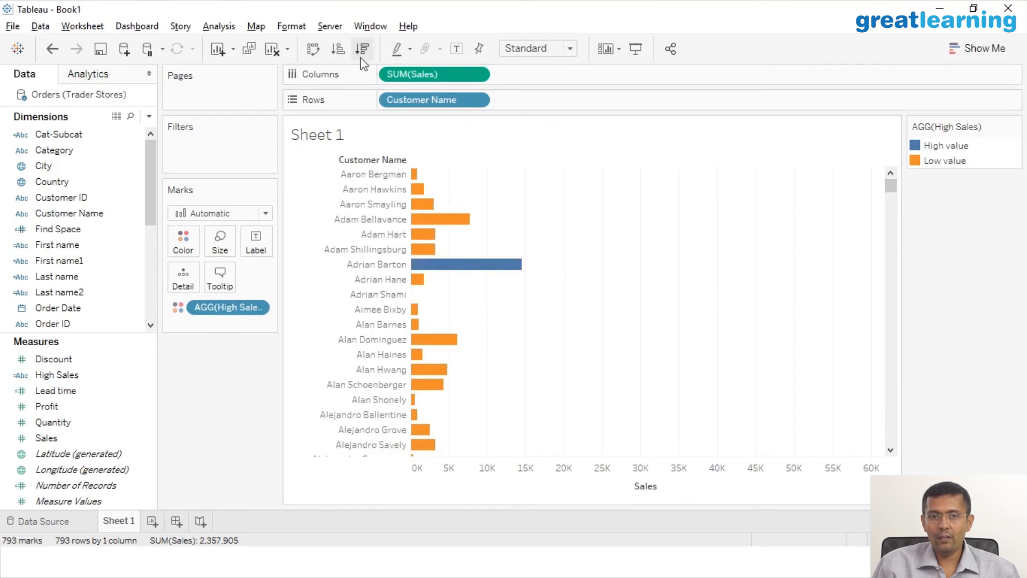
{"action": "left_click", "coordinate": [361, 49]}
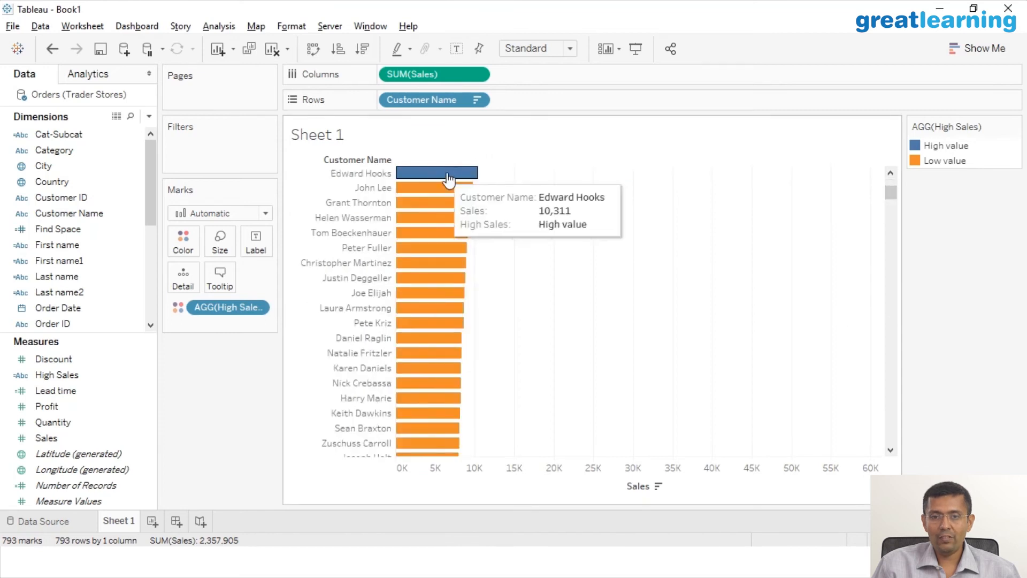
{"action": "mouse_move", "coordinate": [448, 190]}
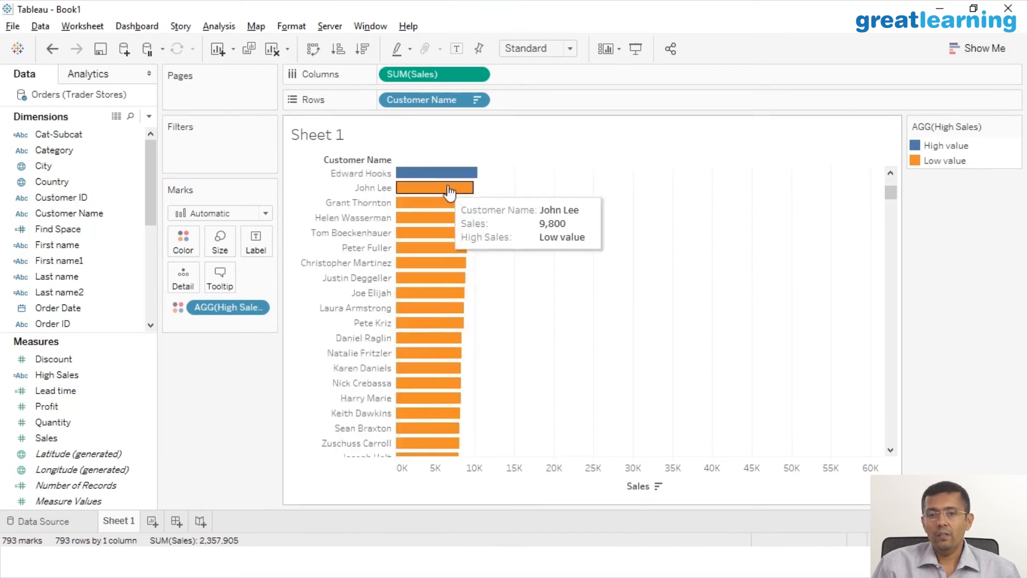
{"action": "mouse_move", "coordinate": [446, 293]}
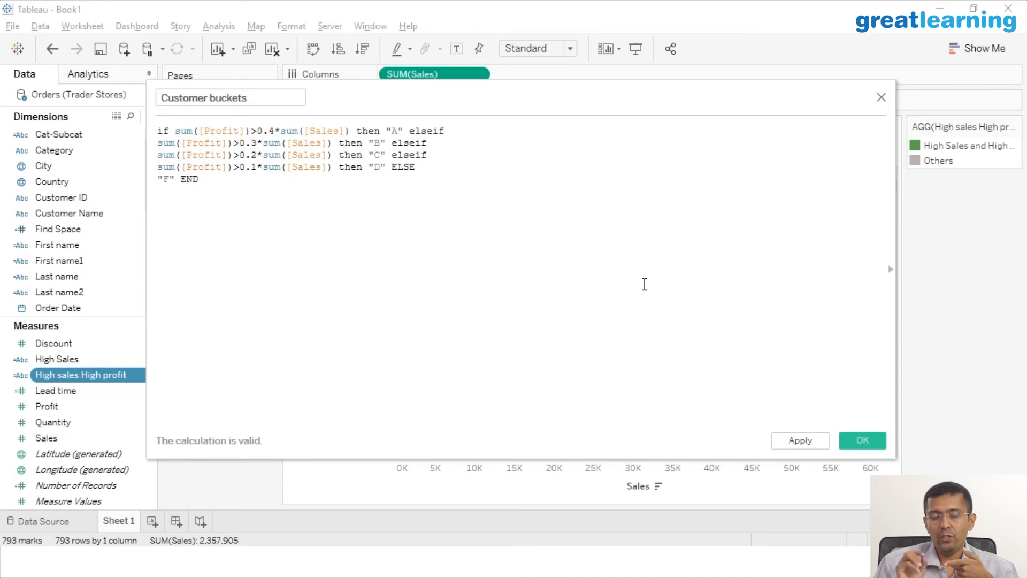
Step: Enter the IF/ELSEIF formula grading SUM(Profit) against SUM(Sales) into buckets A–F
{"action": "left_click", "coordinate": [198, 178]}
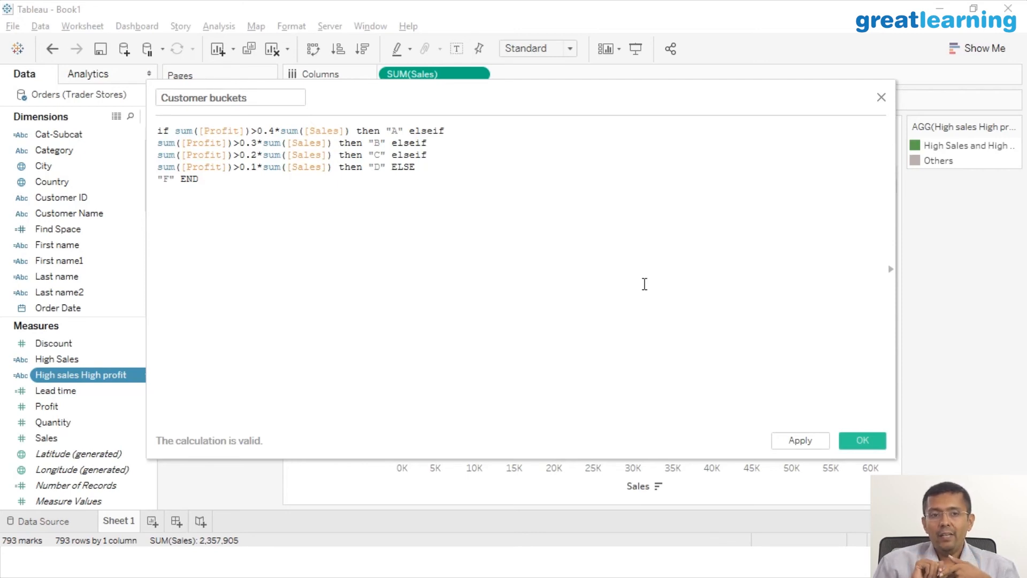
{"action": "left_click", "coordinate": [198, 178]}
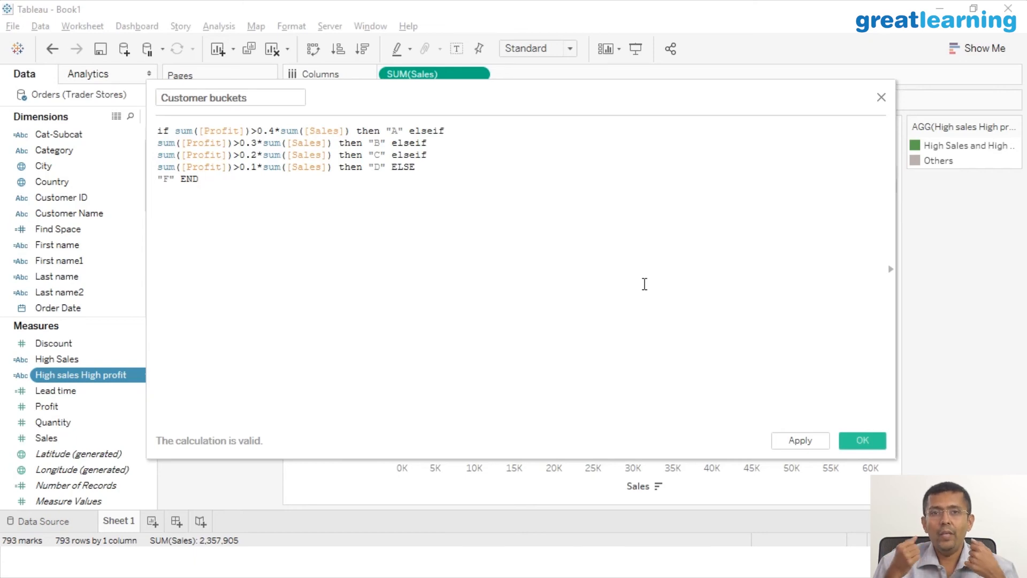
{"action": "left_click", "coordinate": [199, 179]}
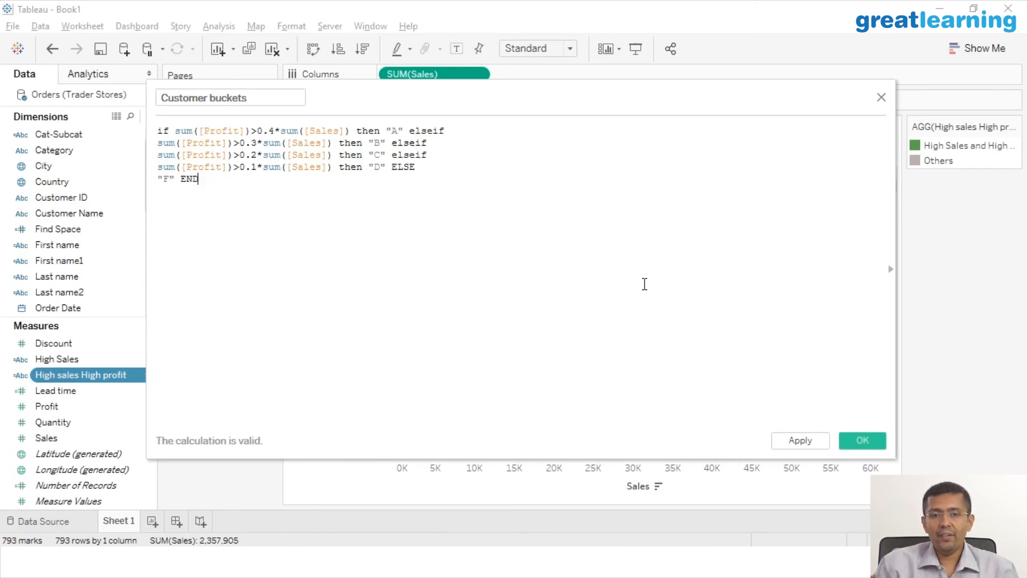
{"action": "mouse_move", "coordinate": [862, 440]}
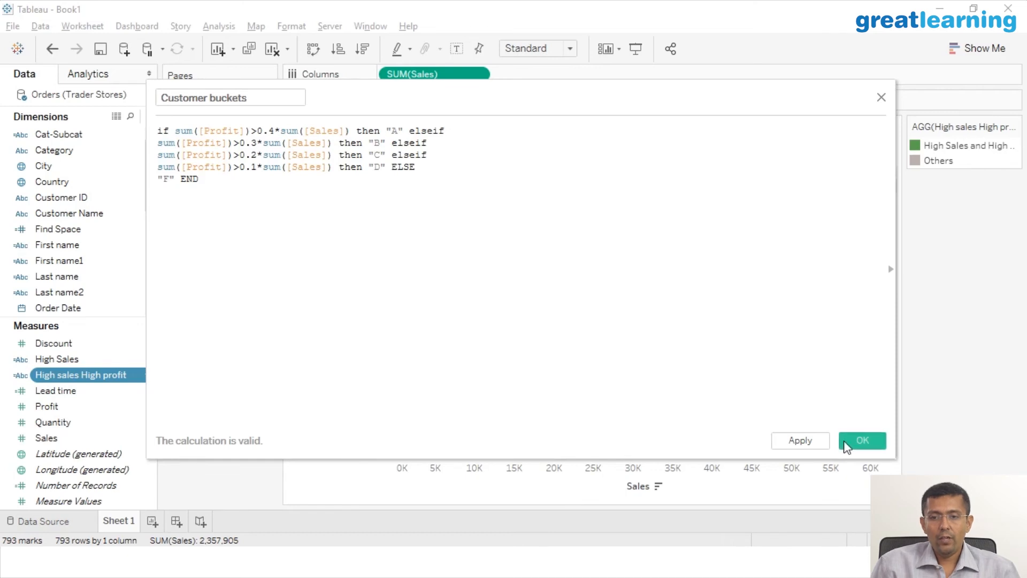
Step: Save Customer buckets and colour the bars by grades A, B, C, D, F
{"action": "left_click", "coordinate": [862, 440]}
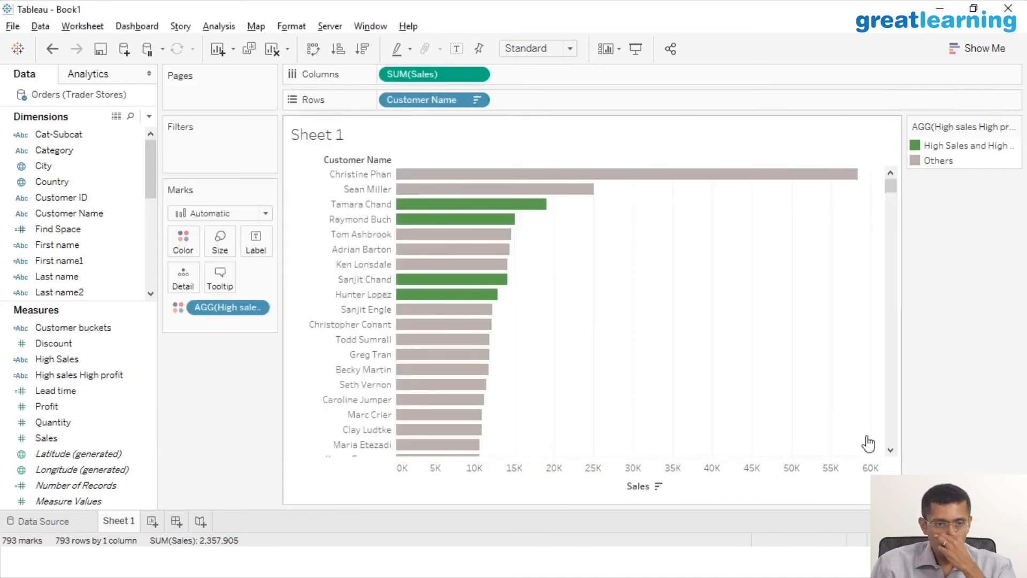
{"action": "left_click", "coordinate": [73, 326]}
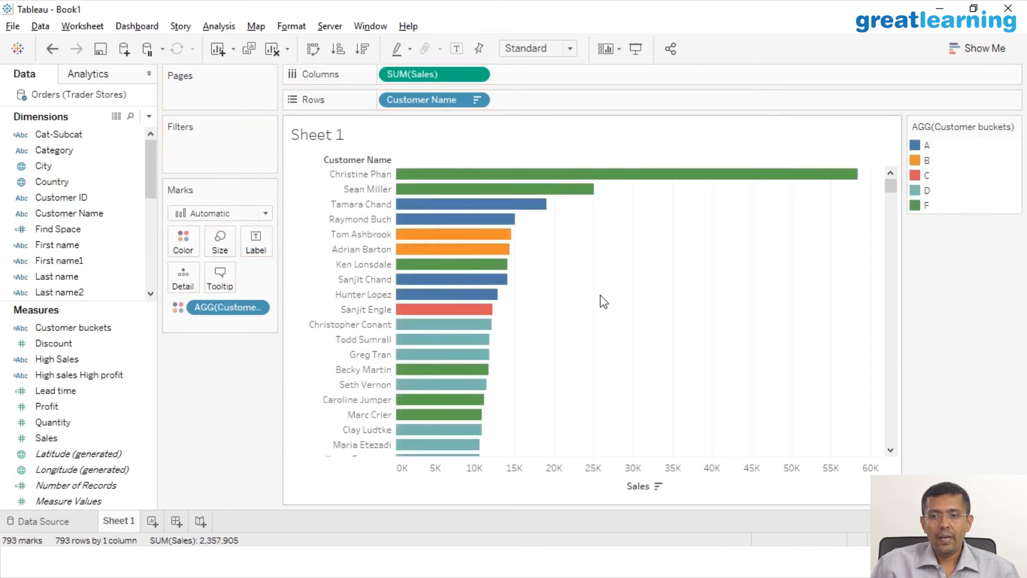
{"action": "mouse_move", "coordinate": [973, 154]}
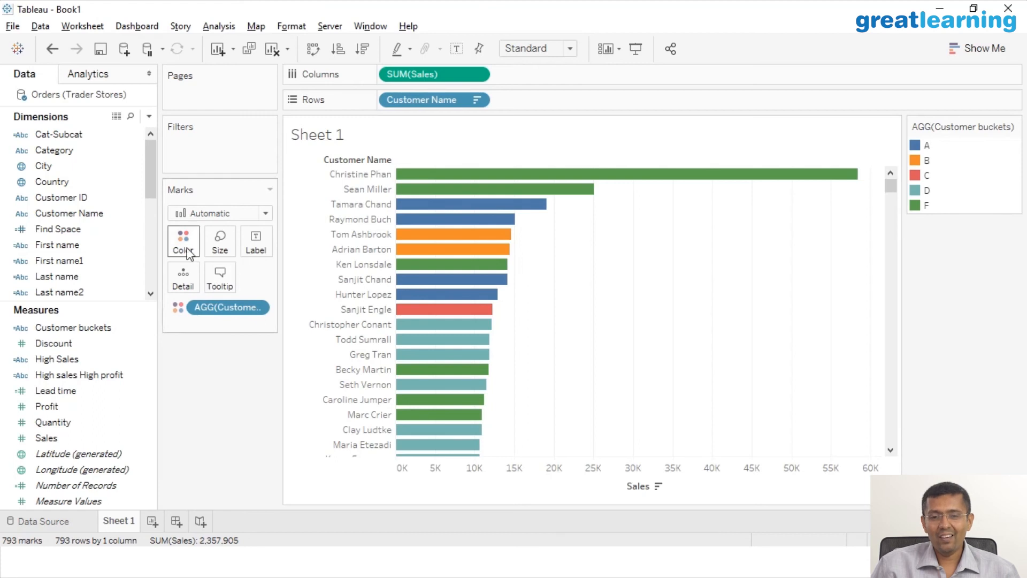
Step: Assign bucket colours A green, B teal, C yellow, D orange, F red
{"action": "left_click", "coordinate": [183, 241]}
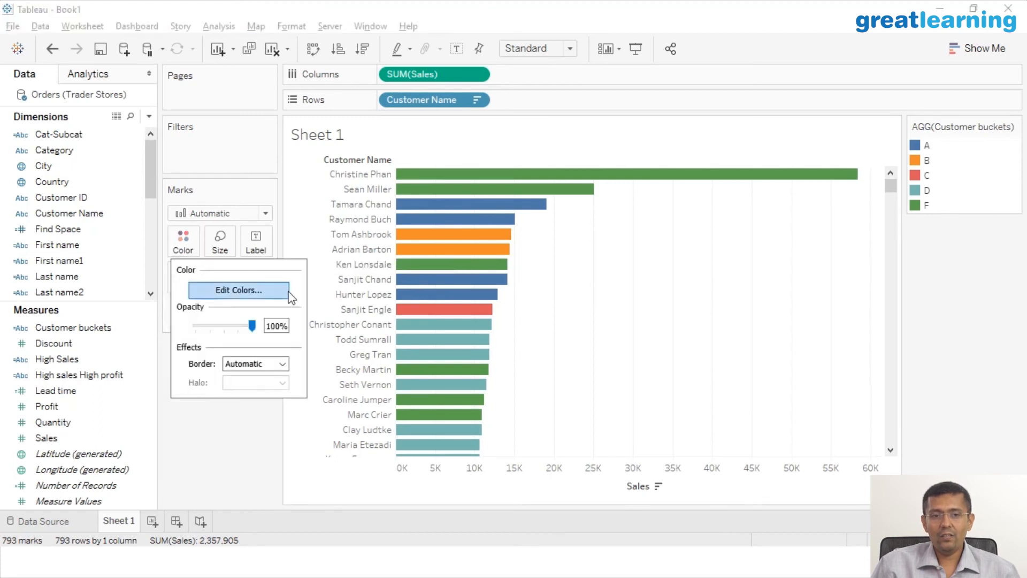
{"action": "left_click", "coordinate": [238, 290]}
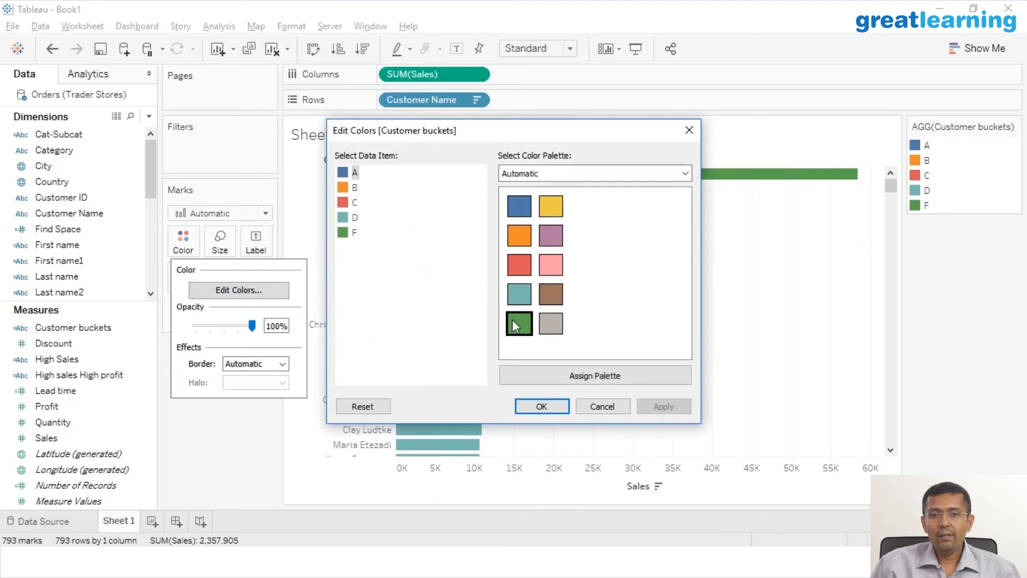
{"action": "left_click", "coordinate": [519, 323]}
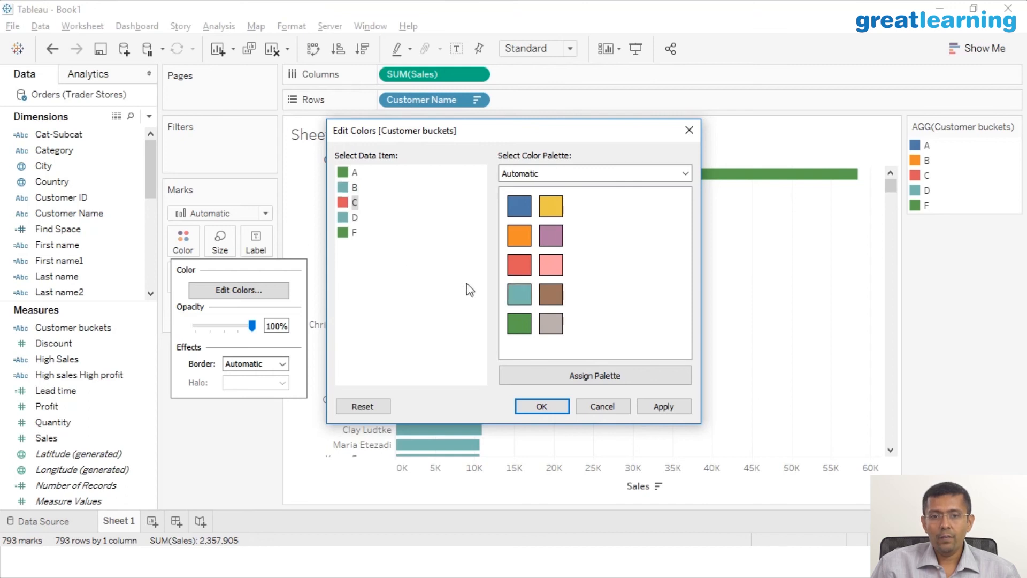
{"action": "left_click", "coordinate": [343, 202]}
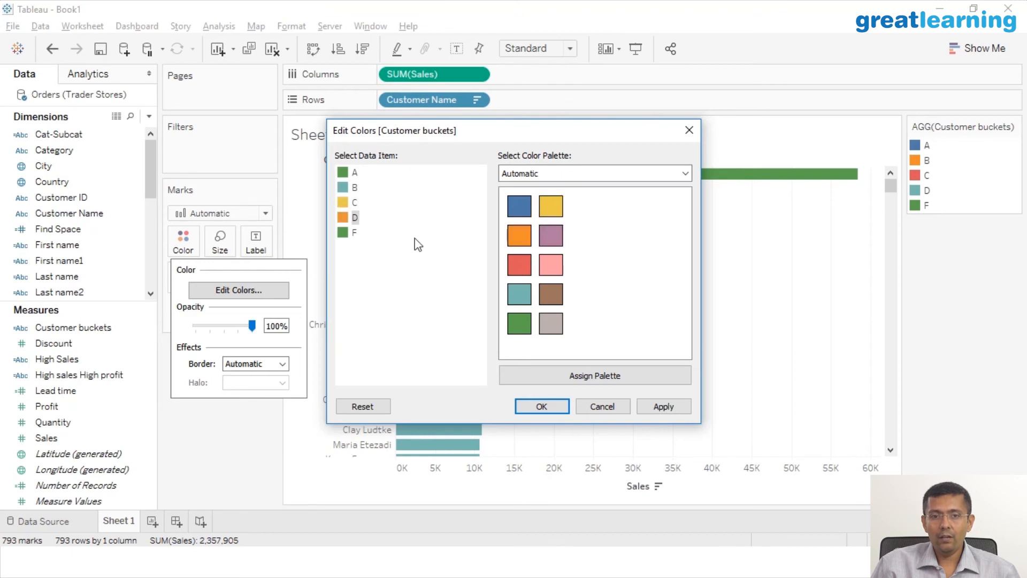
{"action": "left_click", "coordinate": [518, 266]}
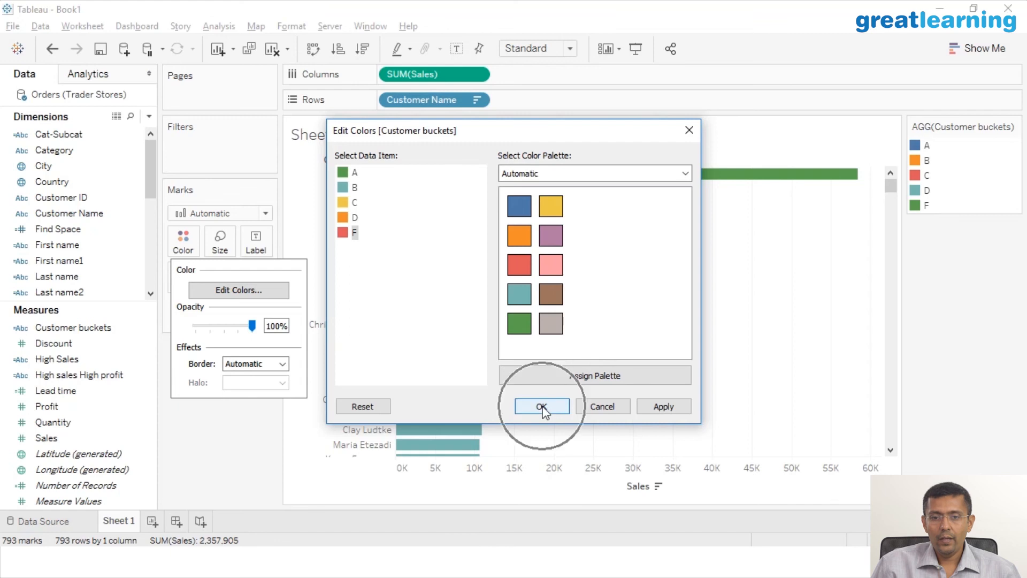
{"action": "left_click", "coordinate": [541, 406]}
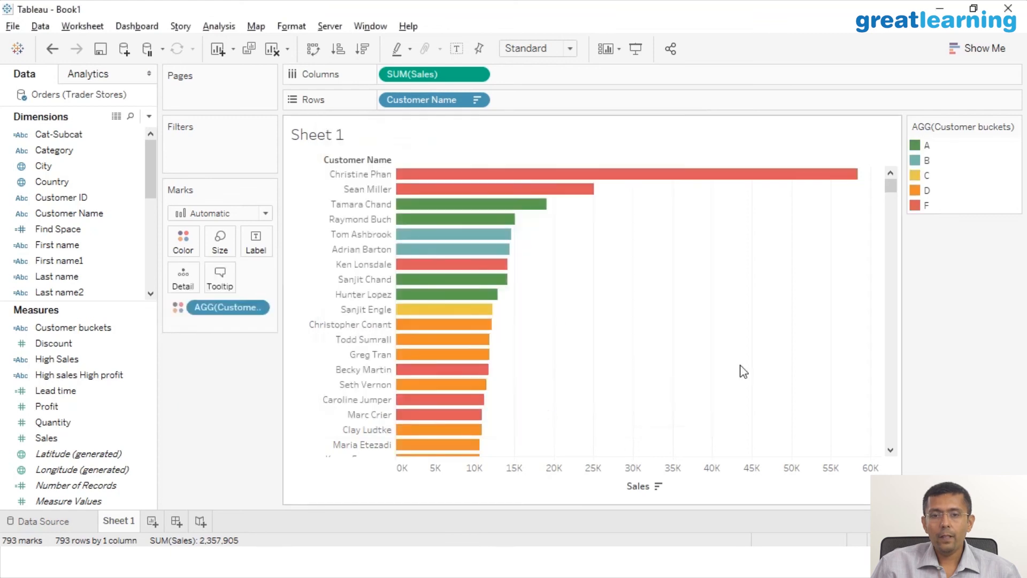